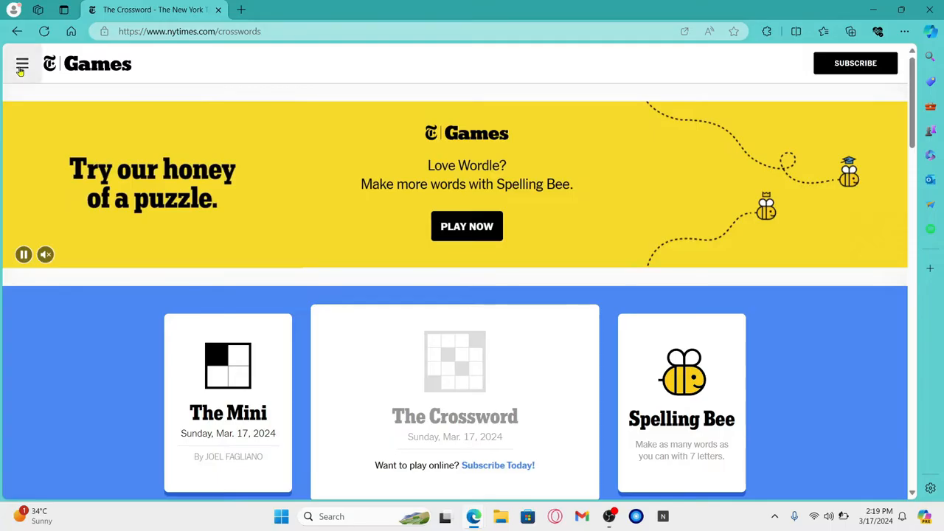
- Navigate from the site menu to the Account details page under Profile
click(21, 63)
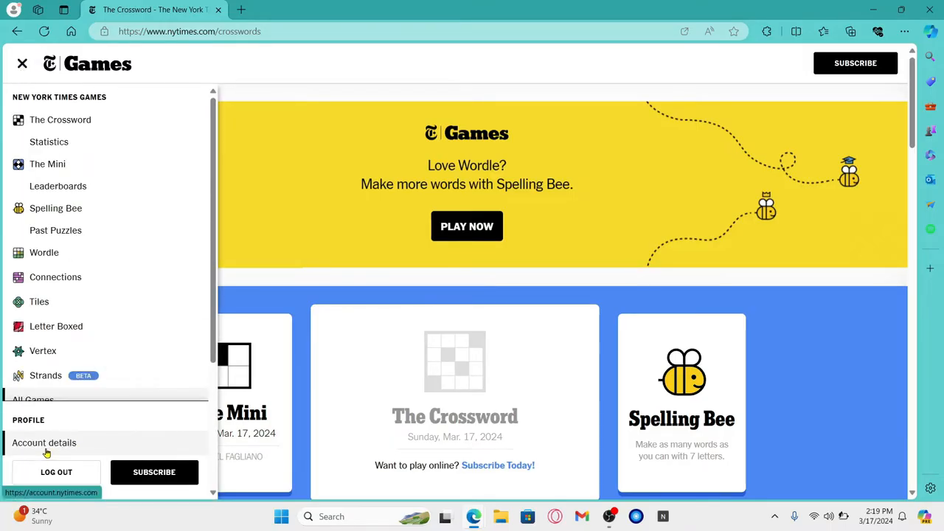
click(45, 443)
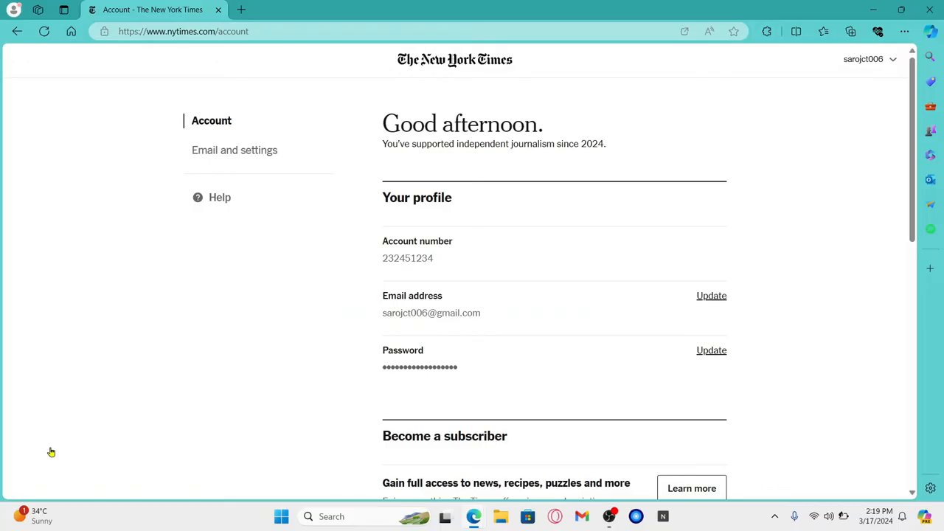
mouse_move(698, 365)
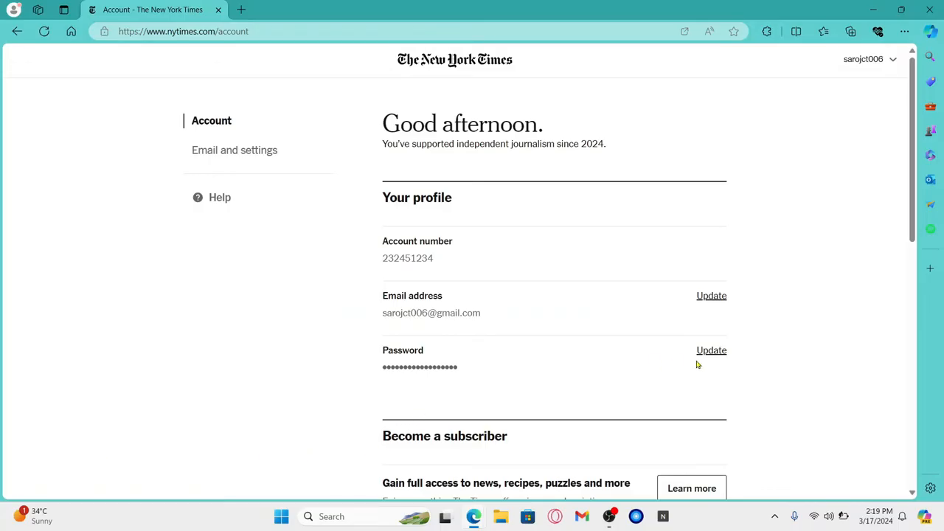
mouse_move(411, 369)
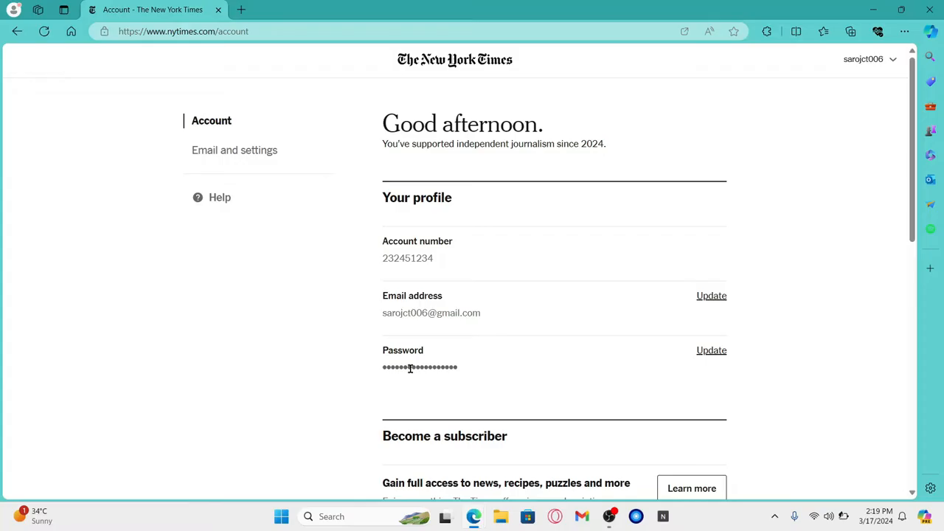
- Start the password update and enter the current password on the Change password page
click(711, 350)
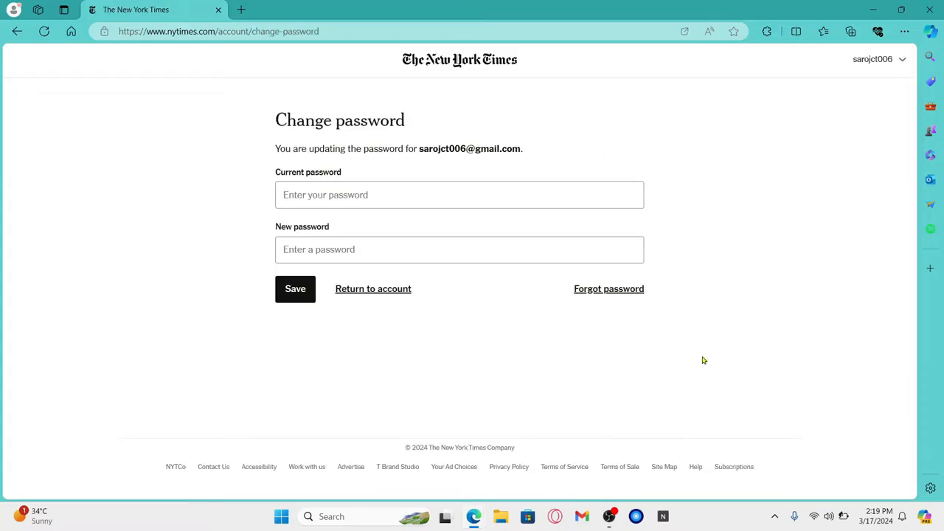
click(459, 194)
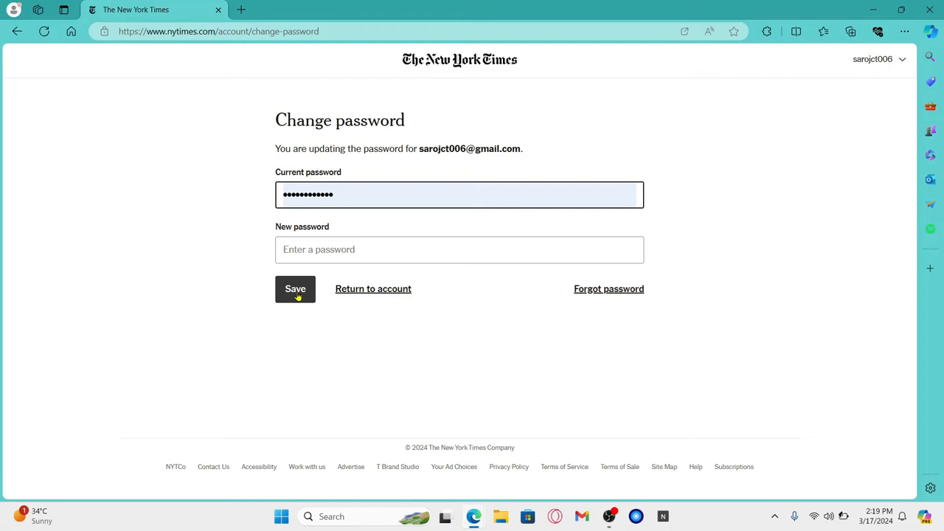
mouse_move(516, 312)
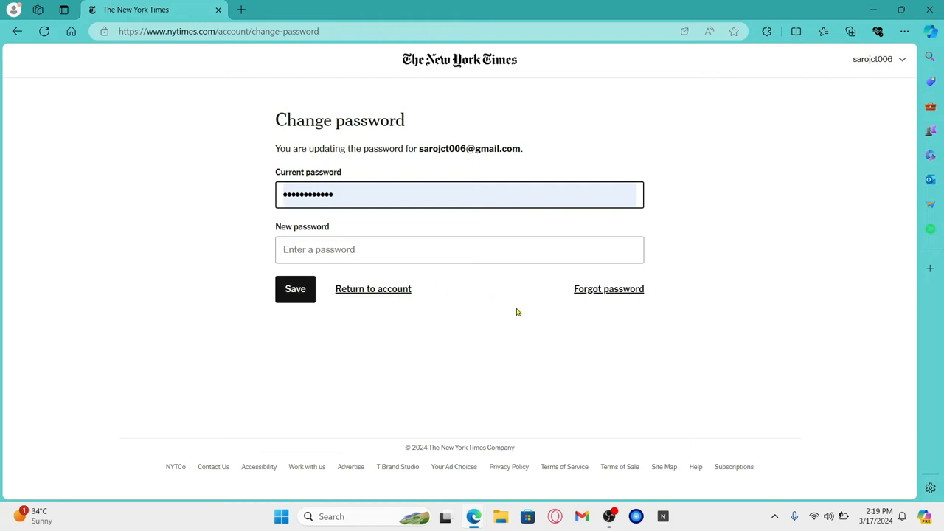